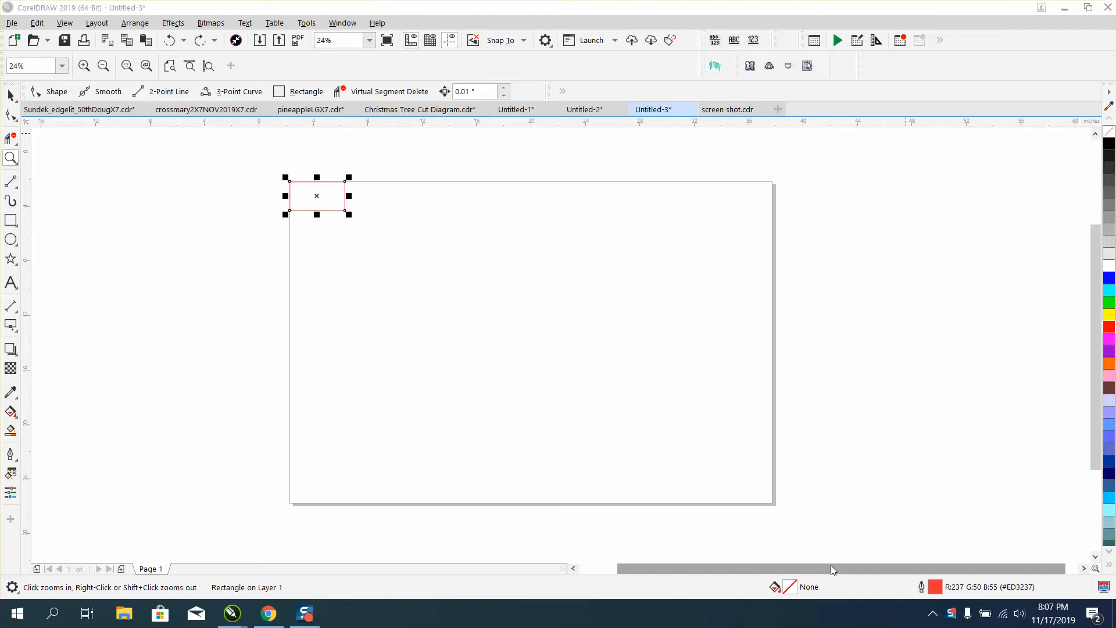
mouse_move(656, 129)
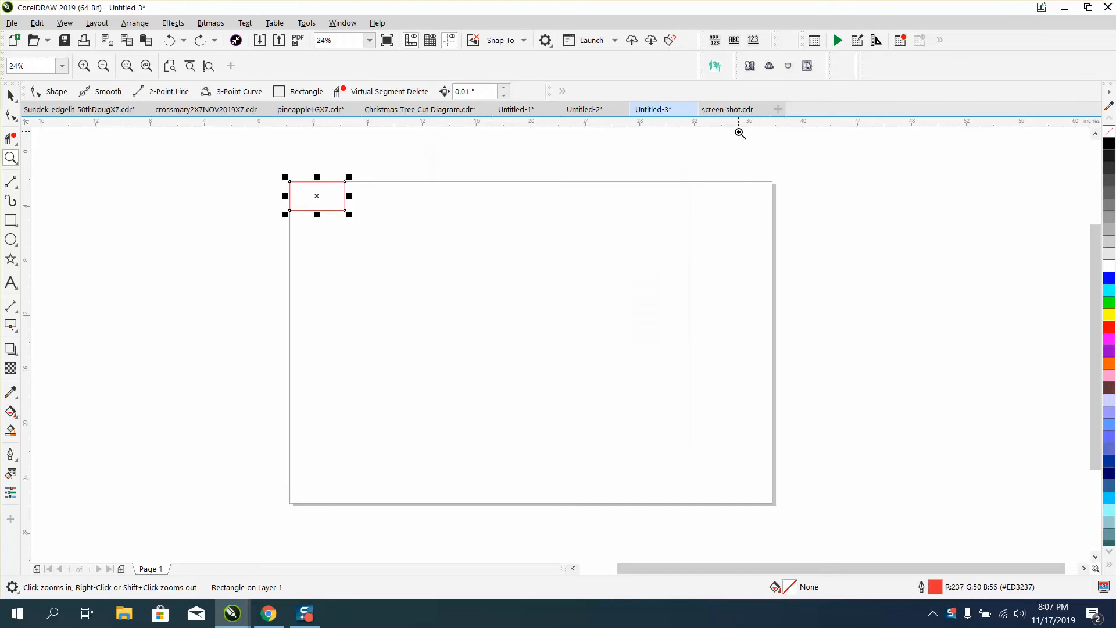
mouse_move(342, 23)
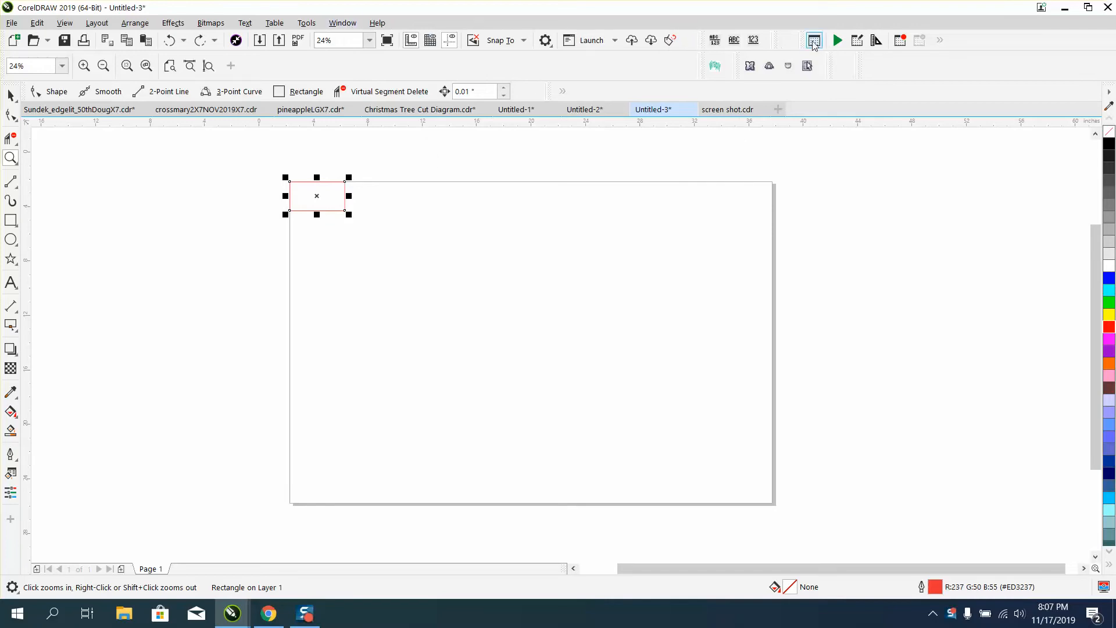
mouse_move(342, 23)
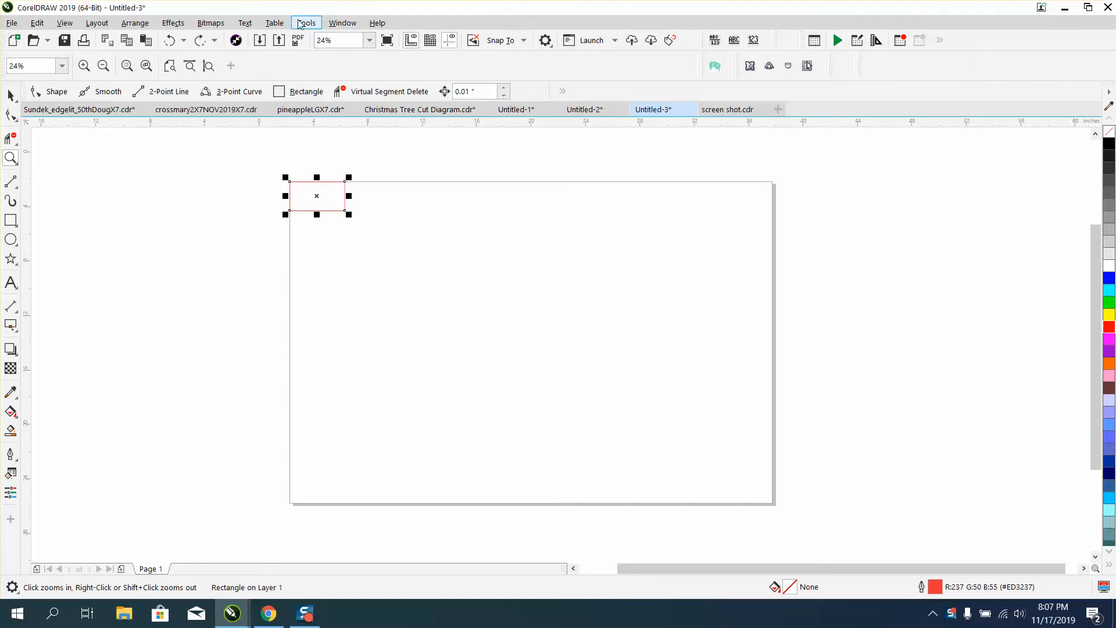
Show the Scripts docker listing the VBA macro projects, including TagCut, via Tools > Scripts.
left_click(306, 22)
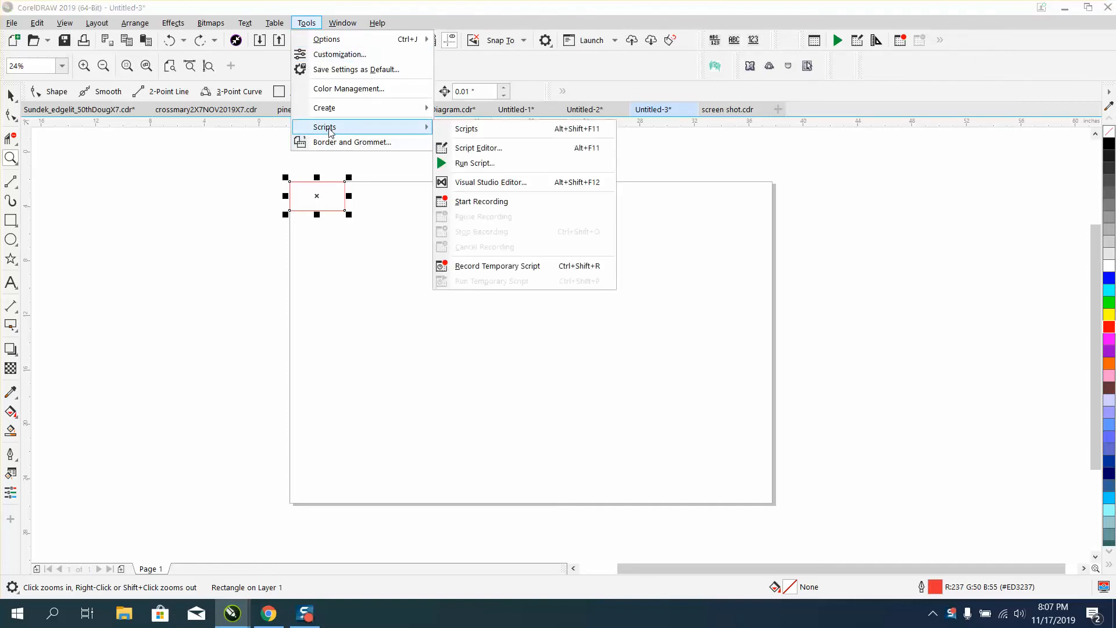
mouse_move(481, 200)
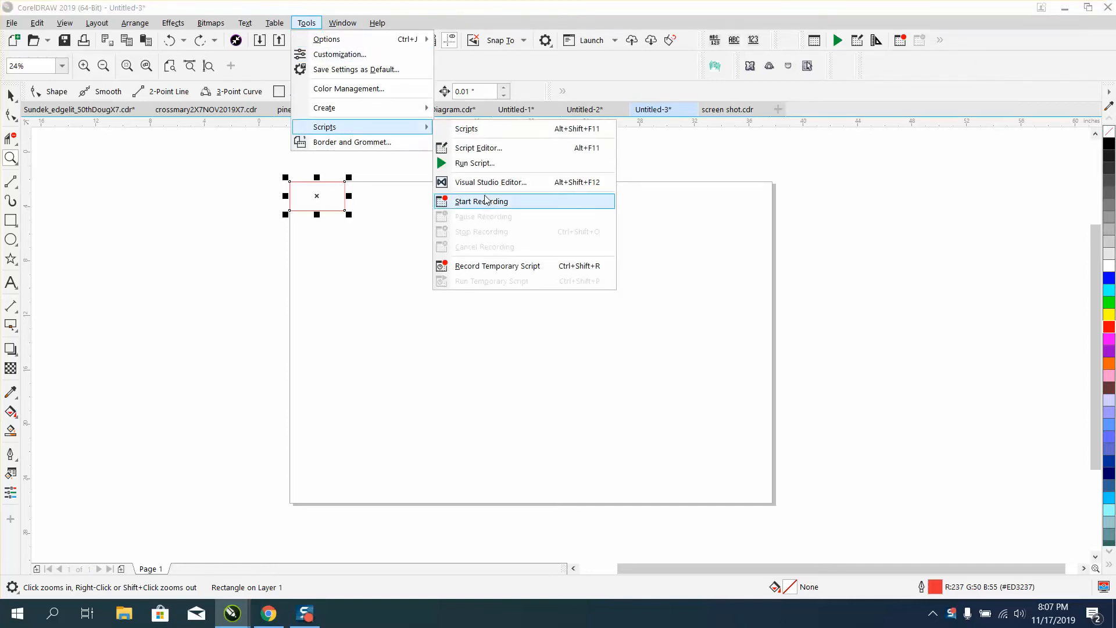
mouse_move(479, 147)
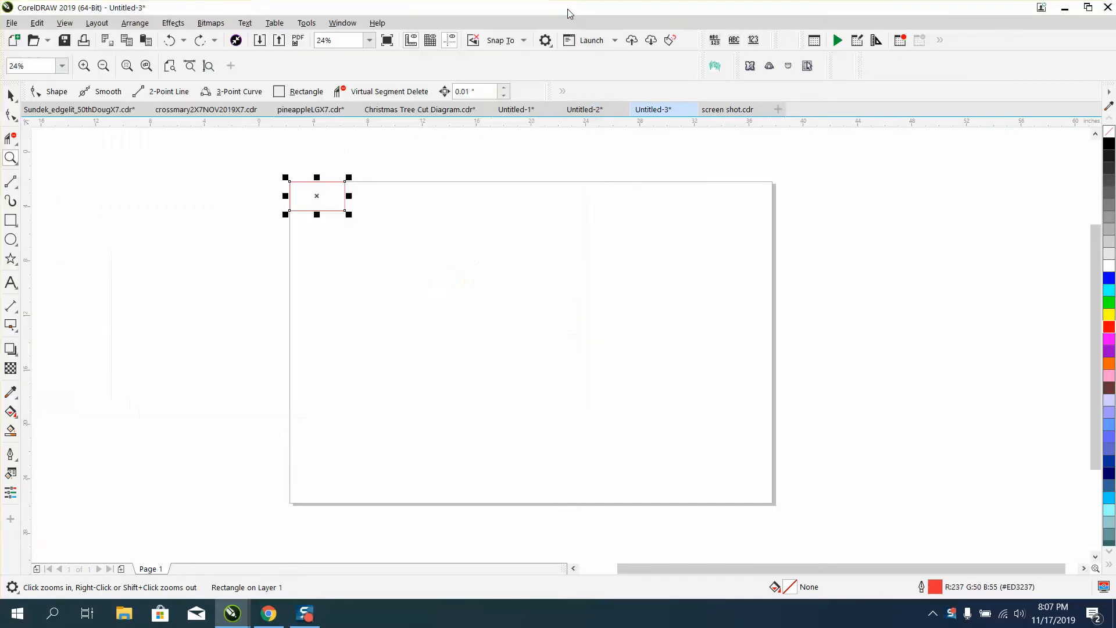
mouse_move(273, 23)
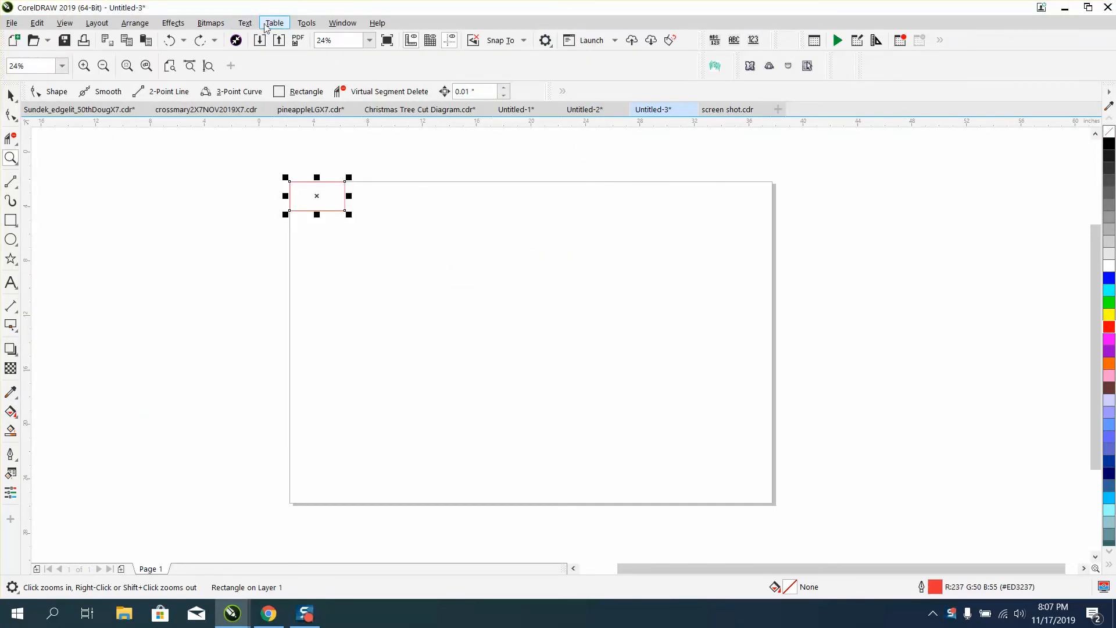
left_click(307, 22)
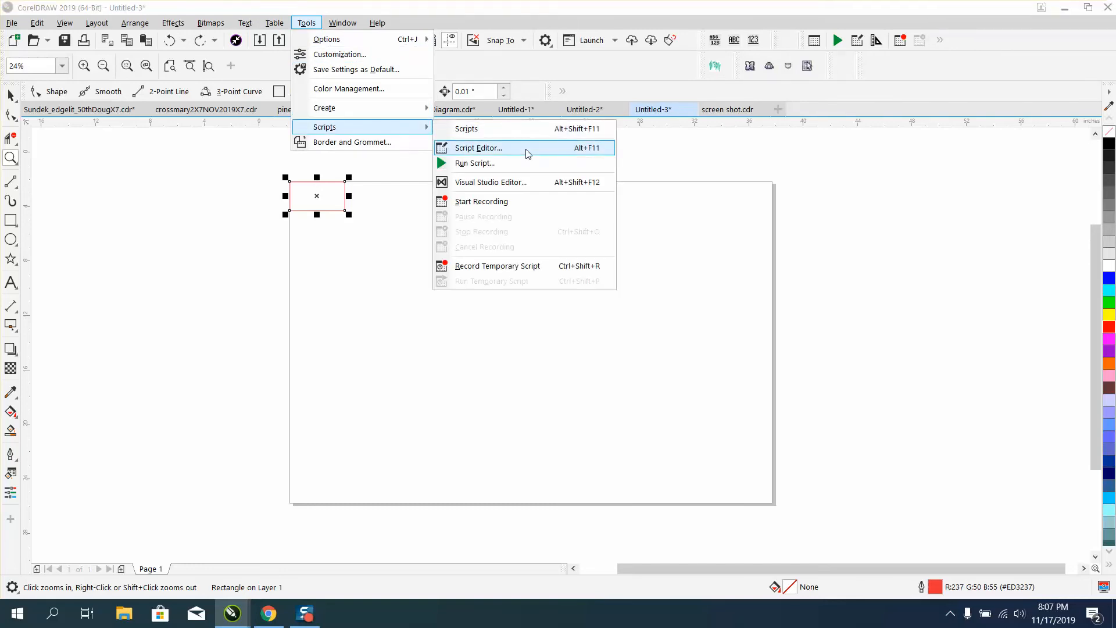
mouse_move(466, 129)
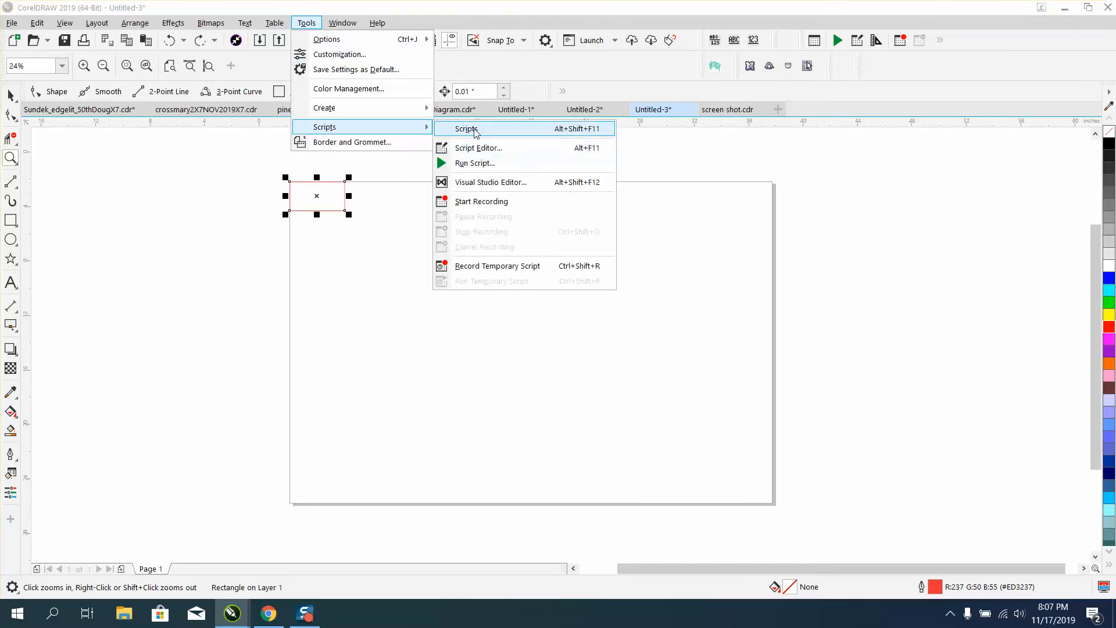
left_click(466, 128)
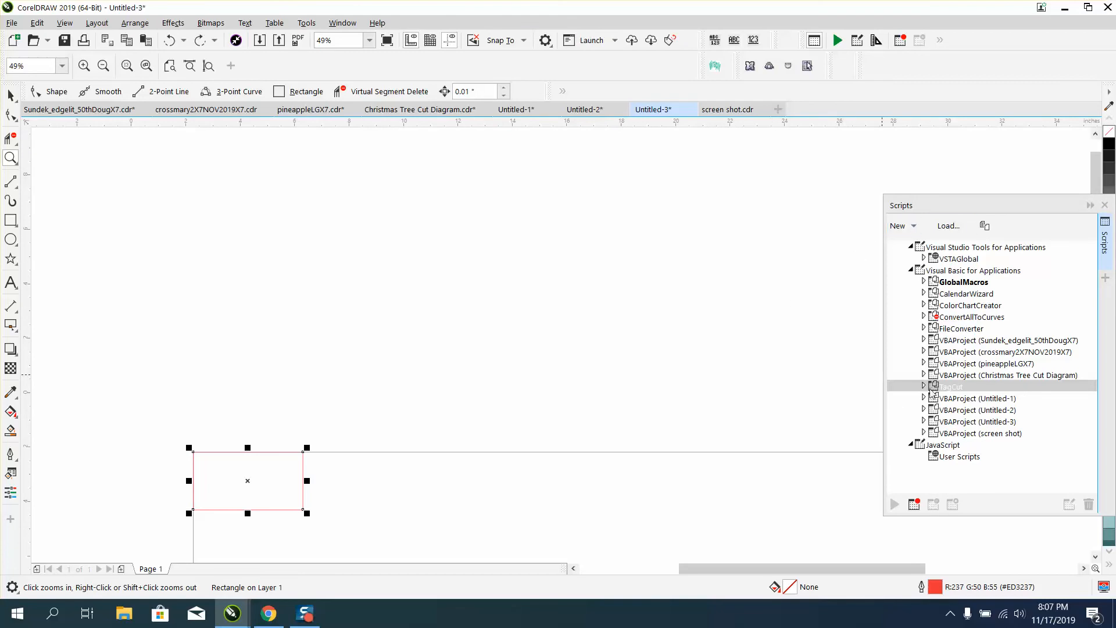
Expand the TagCut project and Module1 to show the FocusOnColumns and TagCut macros.
left_click(952, 386)
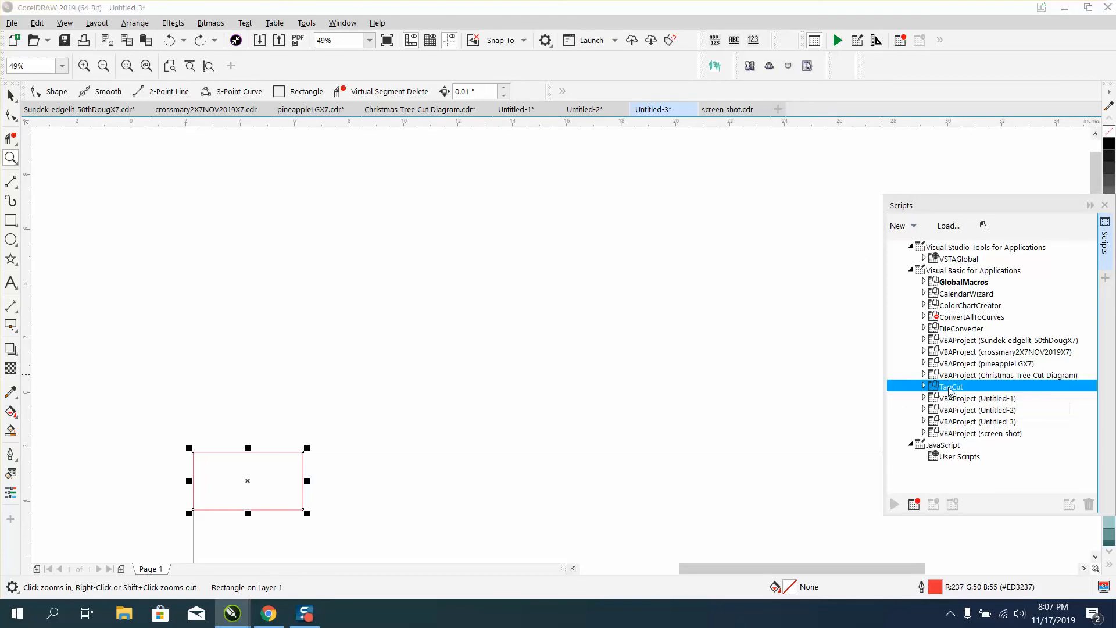
left_click(923, 386)
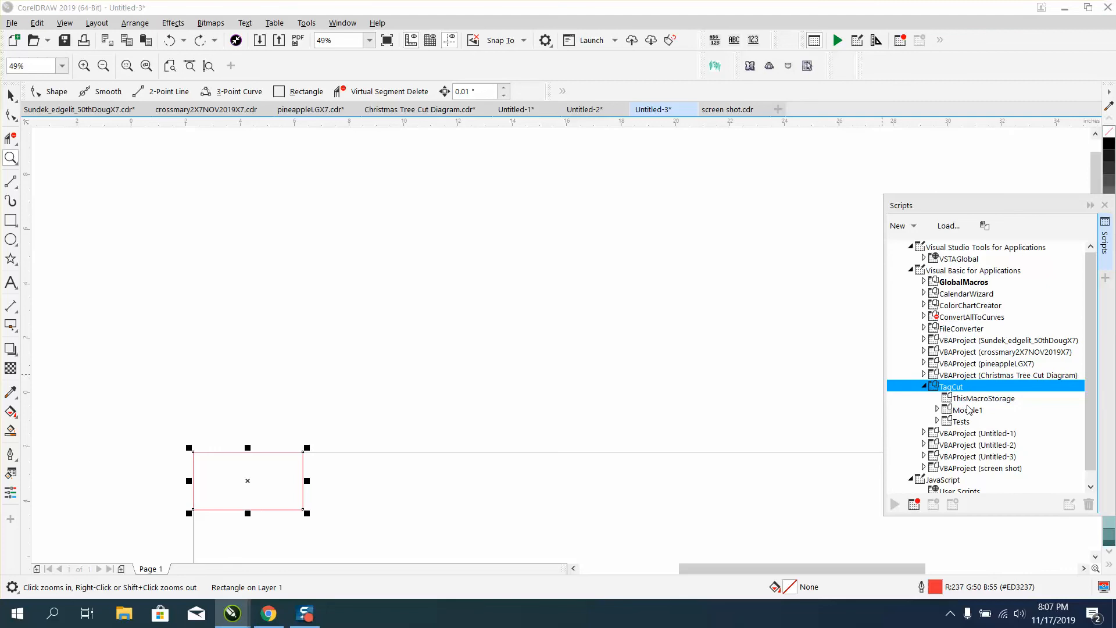
left_click(936, 409)
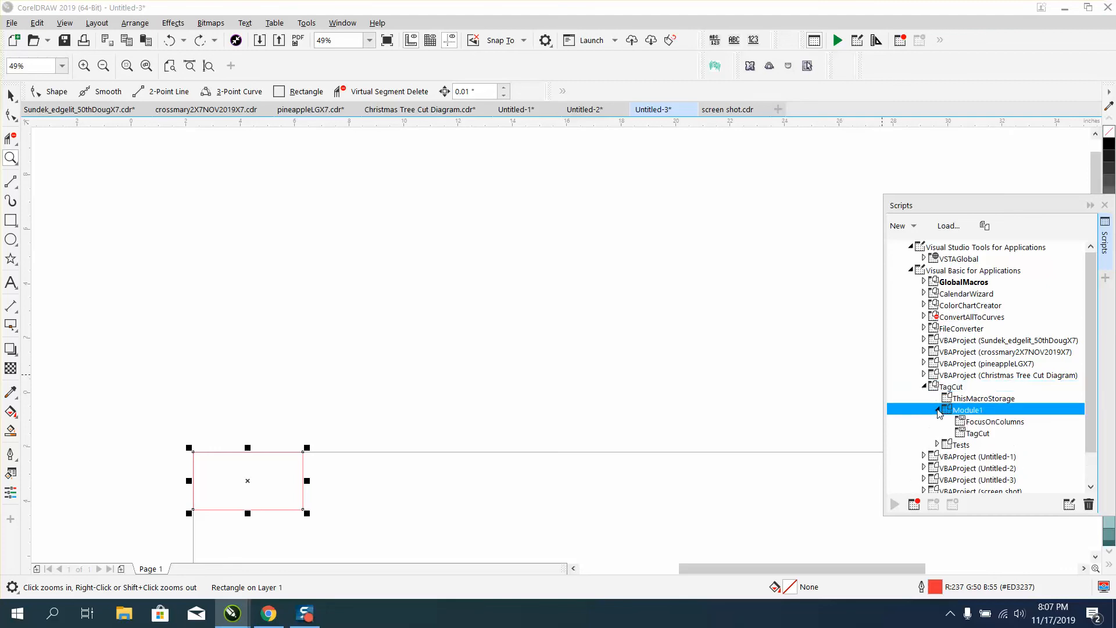
mouse_move(983, 436)
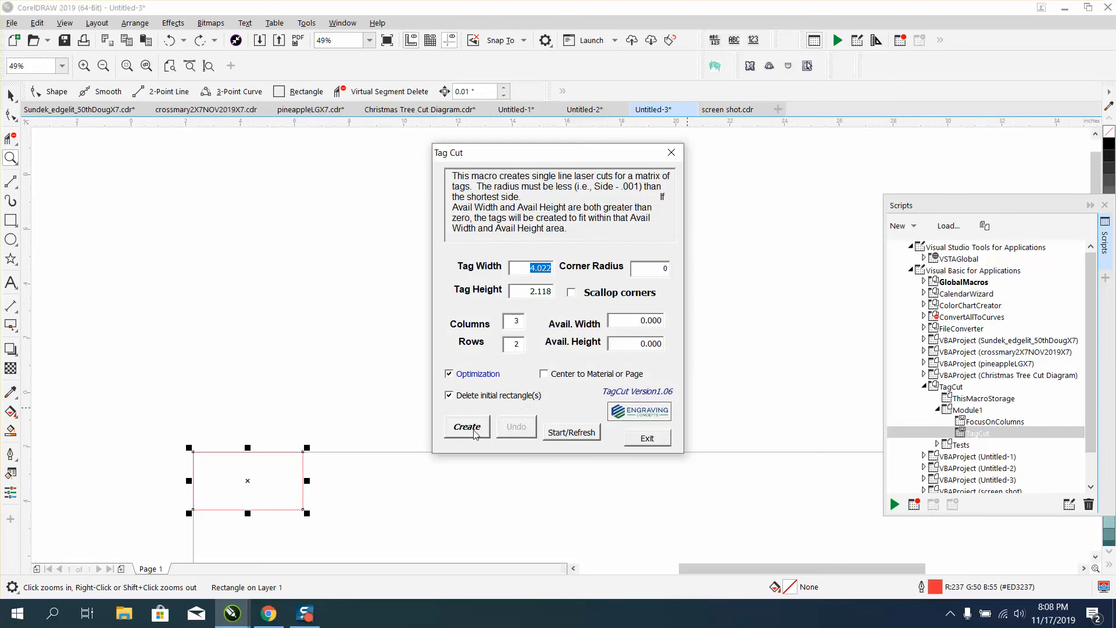
Create the 3-column, 2-row tag cut grid from the Tag Cut dialog.
left_click(466, 426)
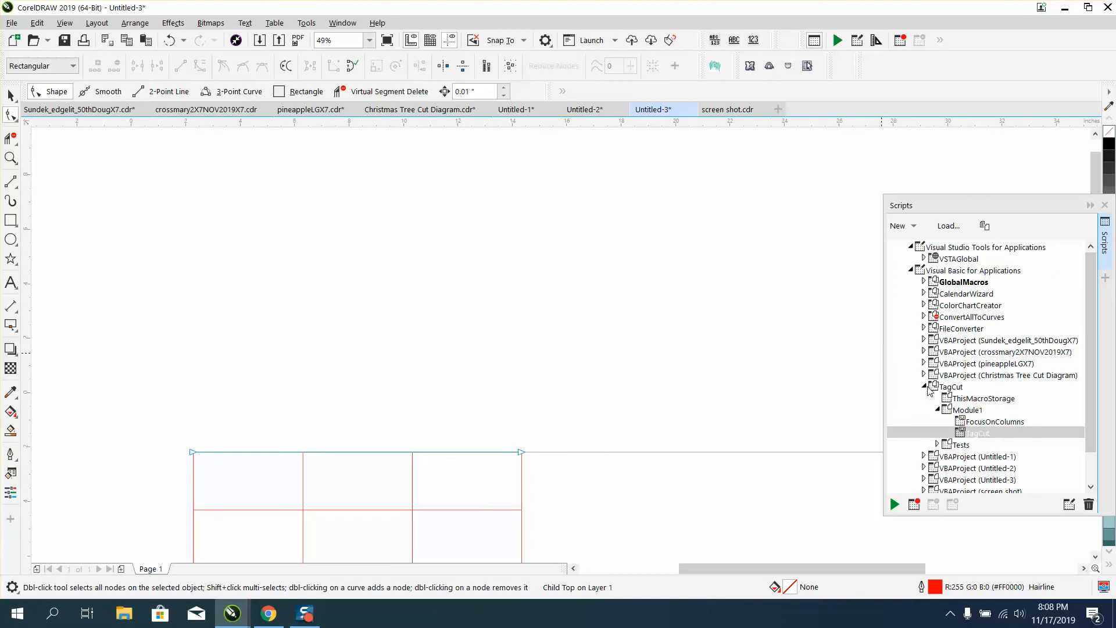
left_click(922, 386)
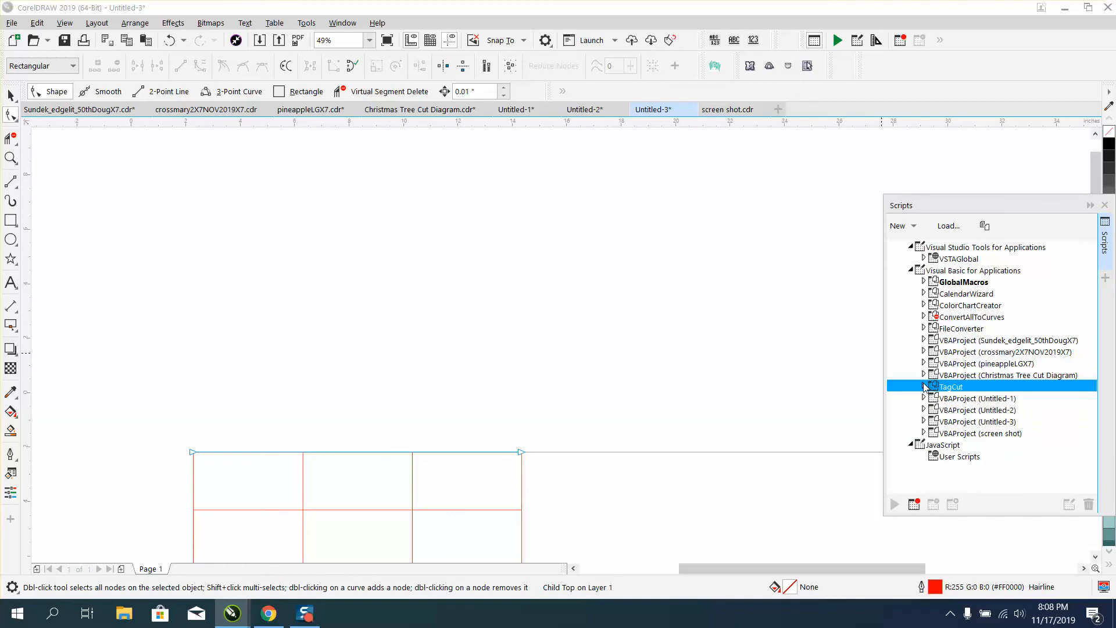
left_click(925, 386)
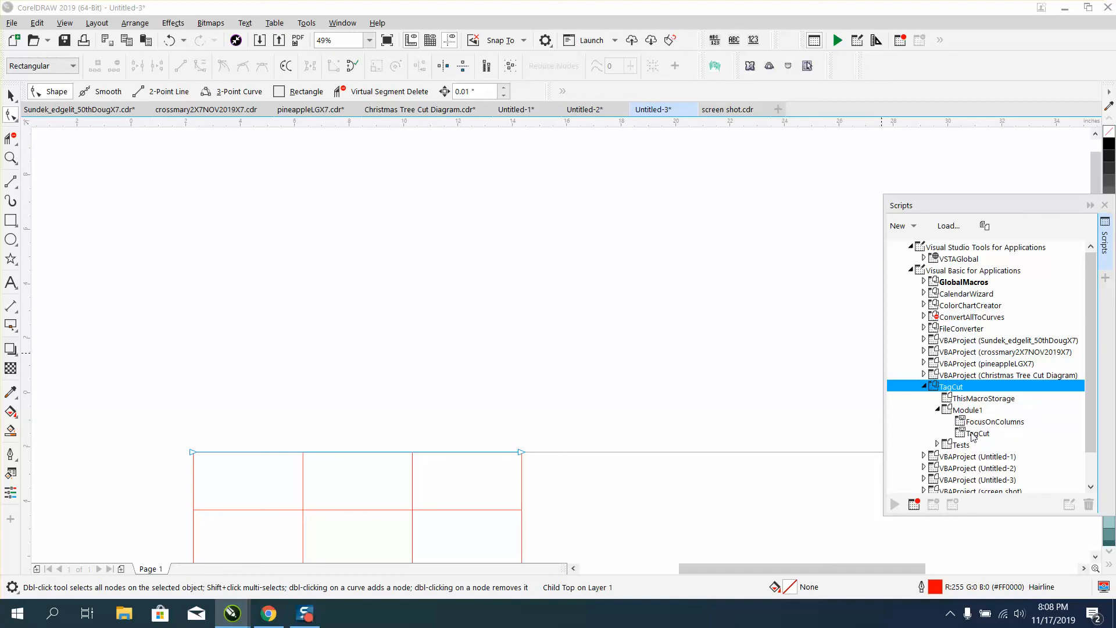
left_click(979, 432)
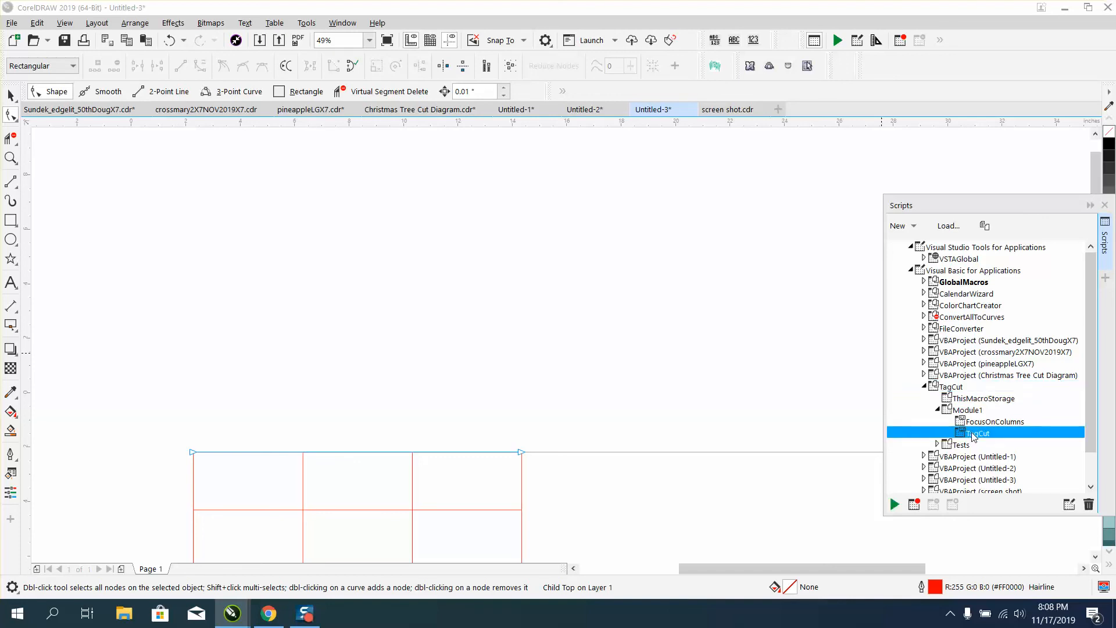
left_click(894, 504)
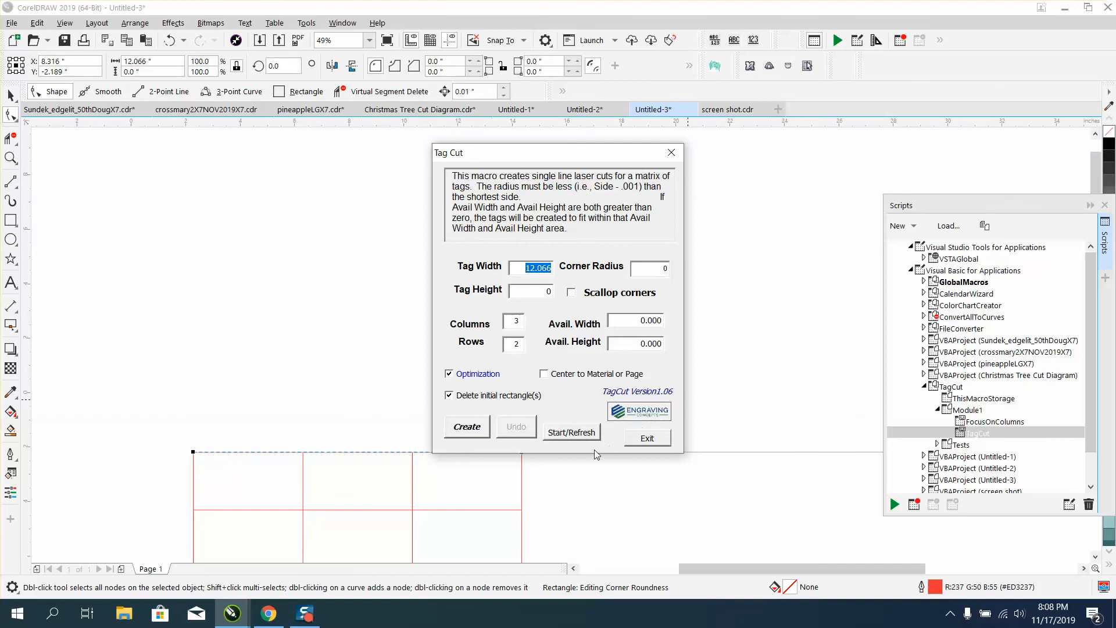
left_click(644, 438)
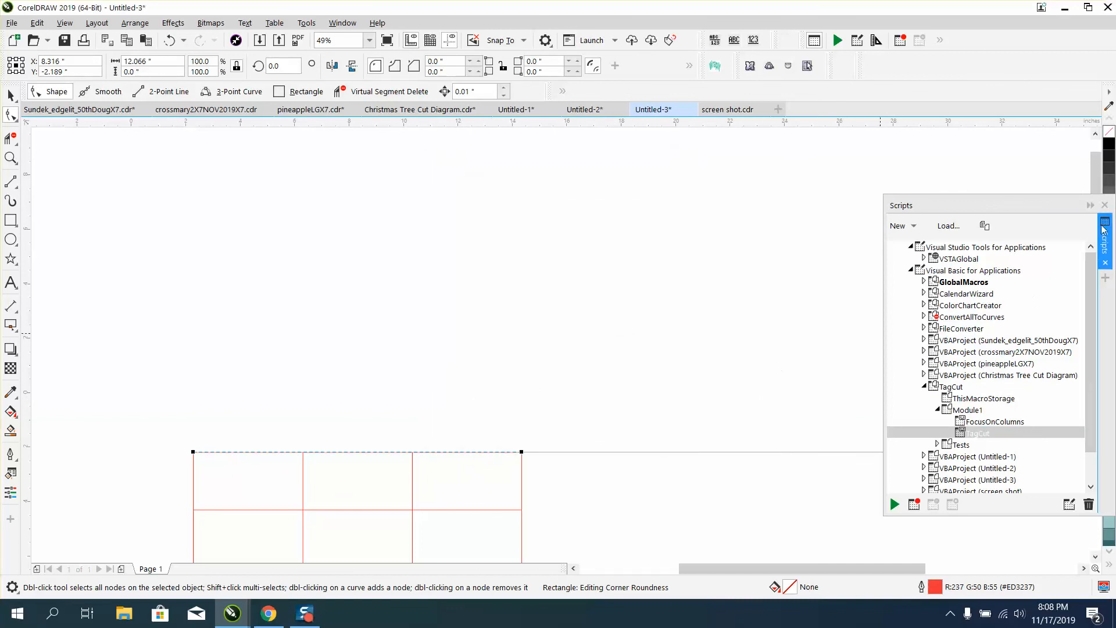